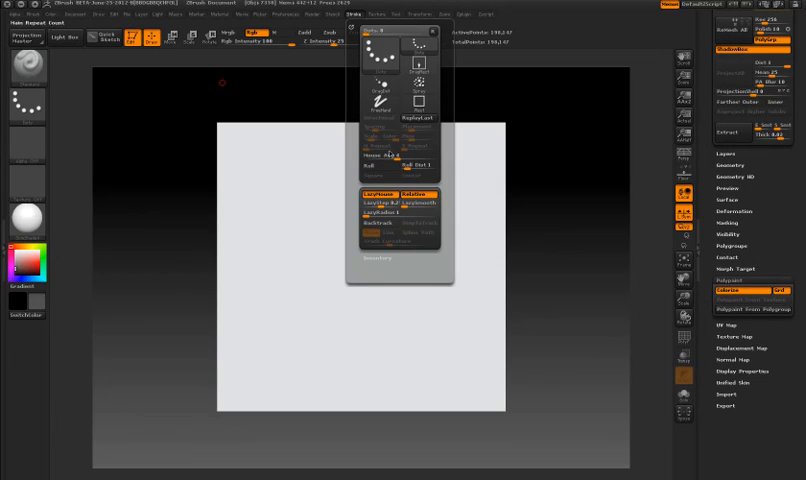
- Open the Tool > UV Map options for the grooved ShadowBox model
click(400, 211)
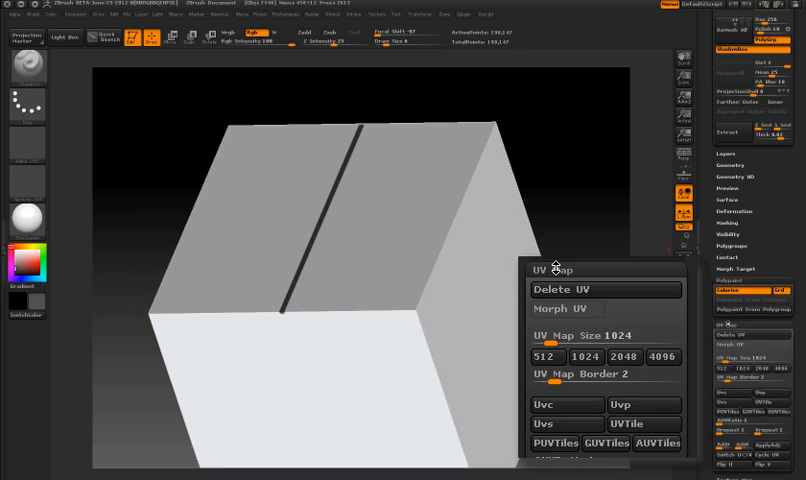
- Turn on Morph UV to unfold the grooved box into its flat layout
click(565, 309)
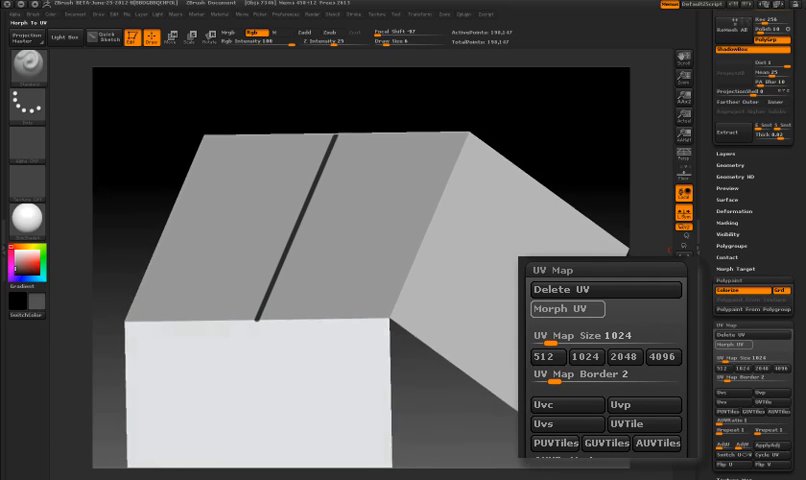
click(566, 307)
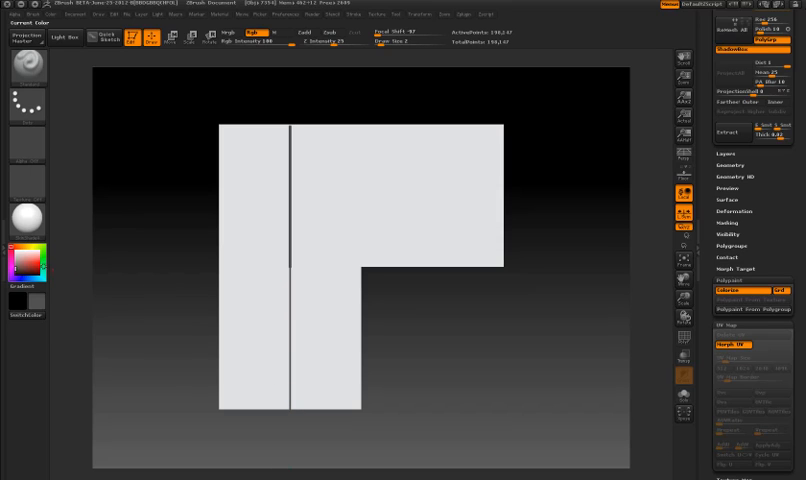
- Load the T-Rex skull front, side and top images into Spotlight over their panels
click(216, 407)
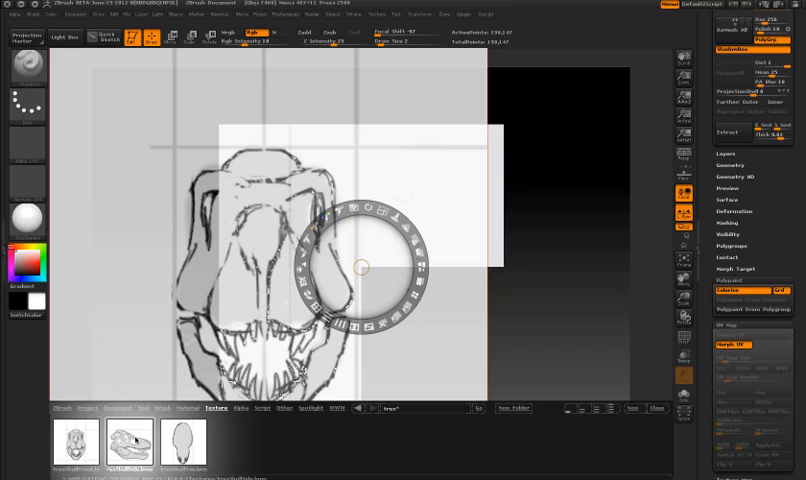
click(182, 442)
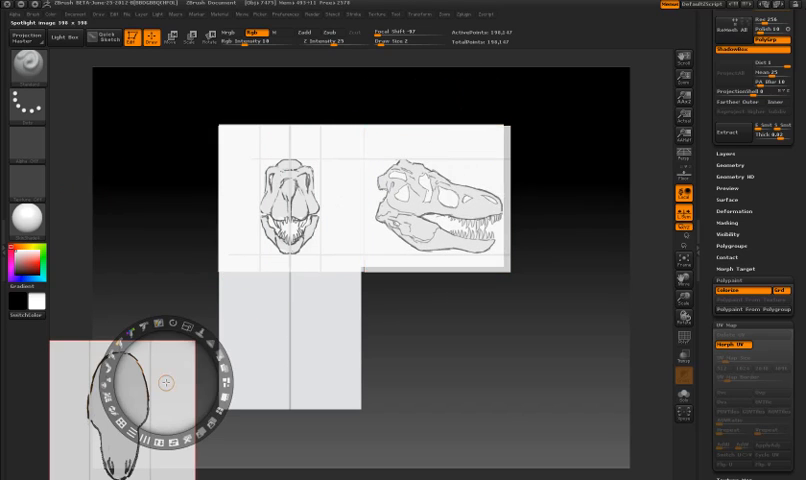
drag(175, 380, 345, 310)
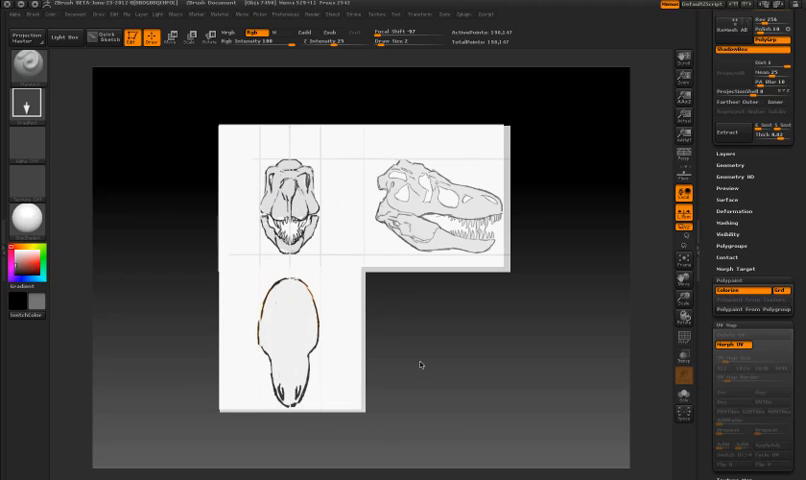
mouse_move(450, 254)
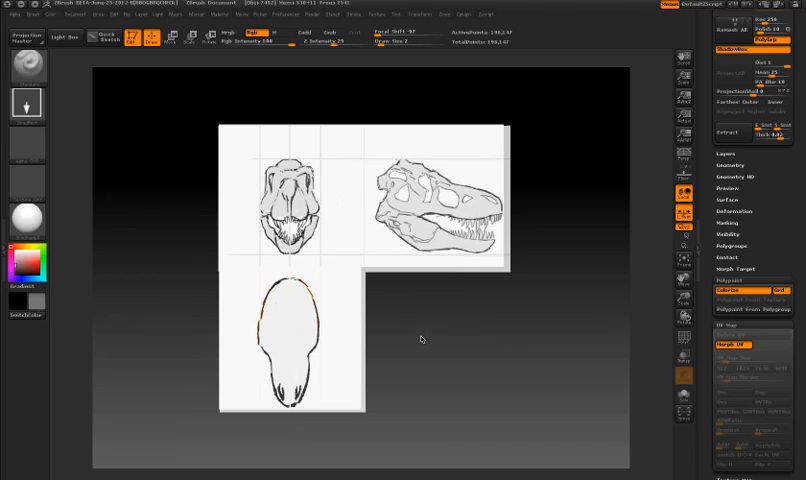
- Toggle Morph UV off so the skull-painted layout folds back into a box
click(730, 355)
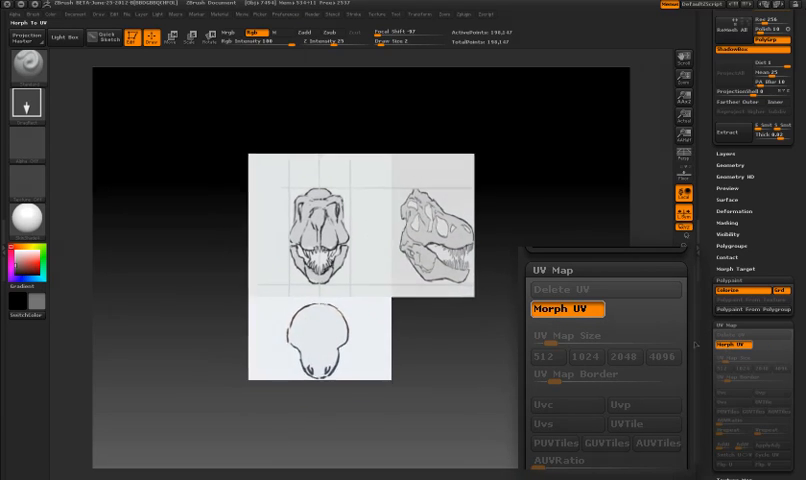
- Start saving the reference-painted box tool under the name trexShadowBox
click(568, 308)
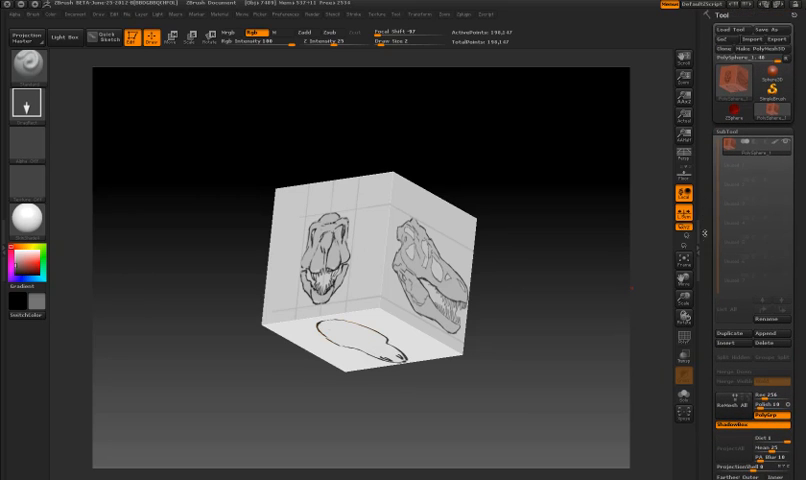
click(780, 29)
text(trexShadowBox)
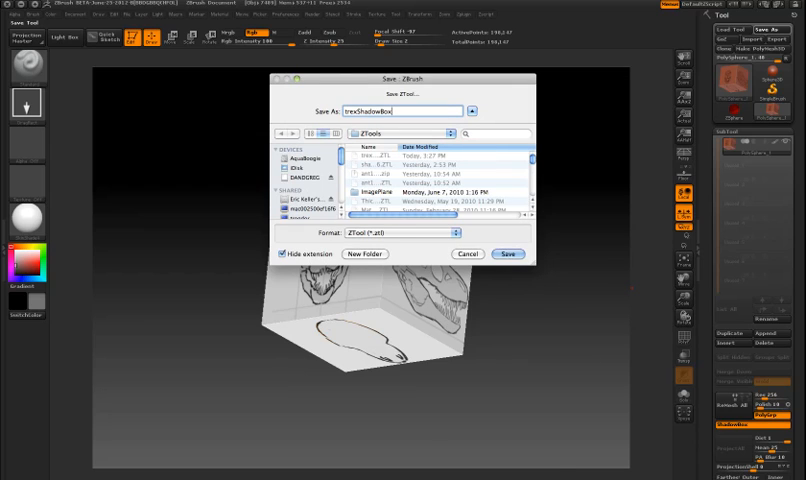
click(508, 253)
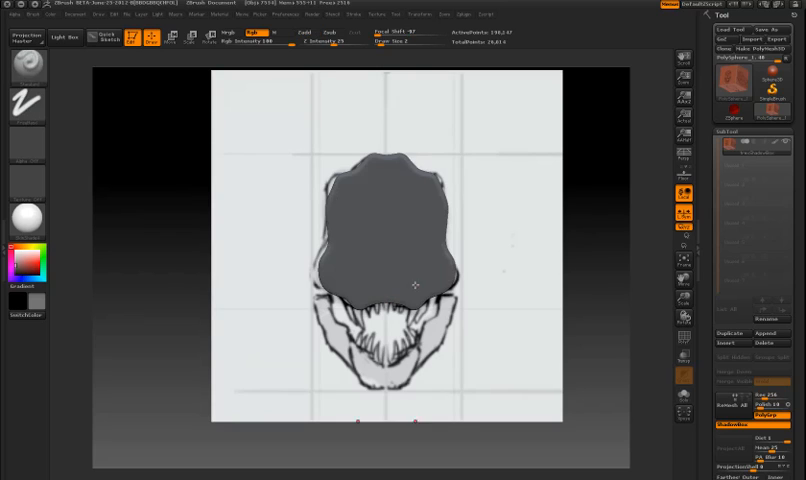
mouse_move(557, 259)
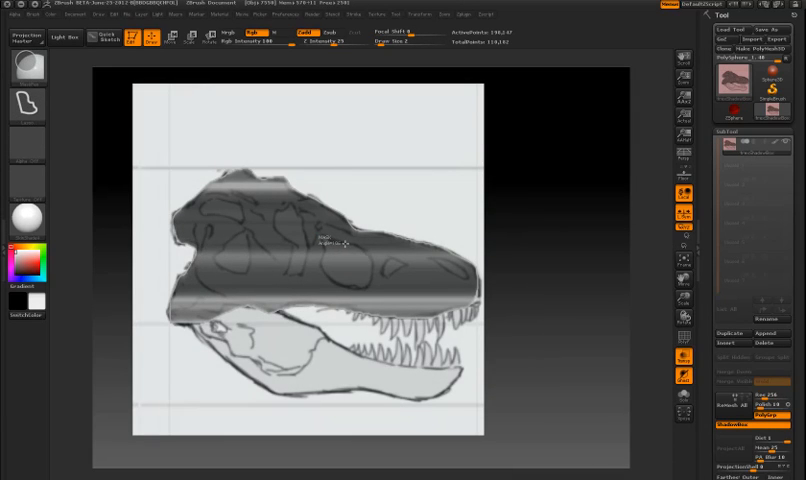
- Extend the skull silhouette mask along the side-view reference panel
drag(330, 245, 375, 270)
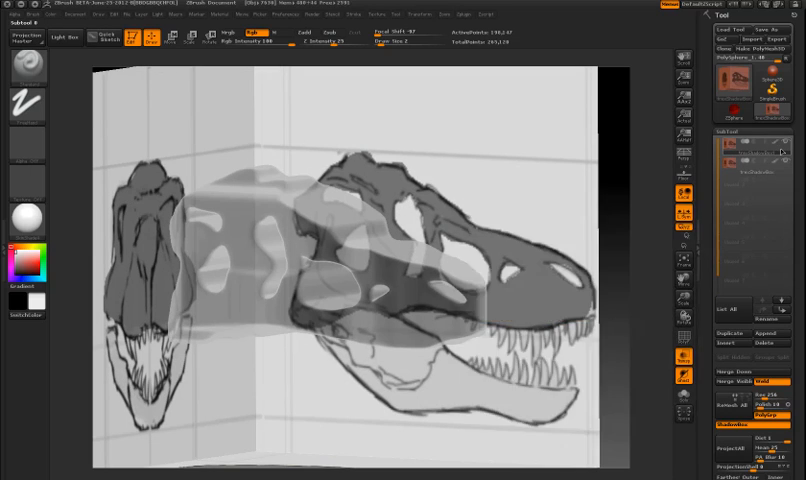
mouse_move(683, 356)
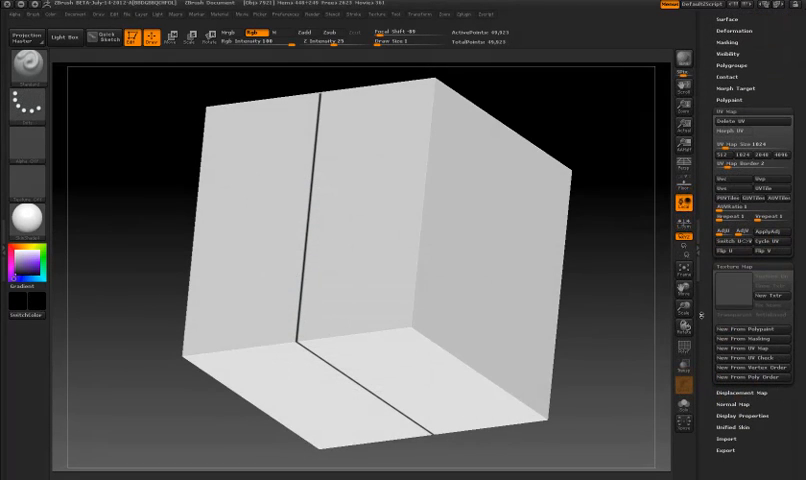
- Create a New From UV Map texture and export it as ShadowBoxReference.psd
click(764, 276)
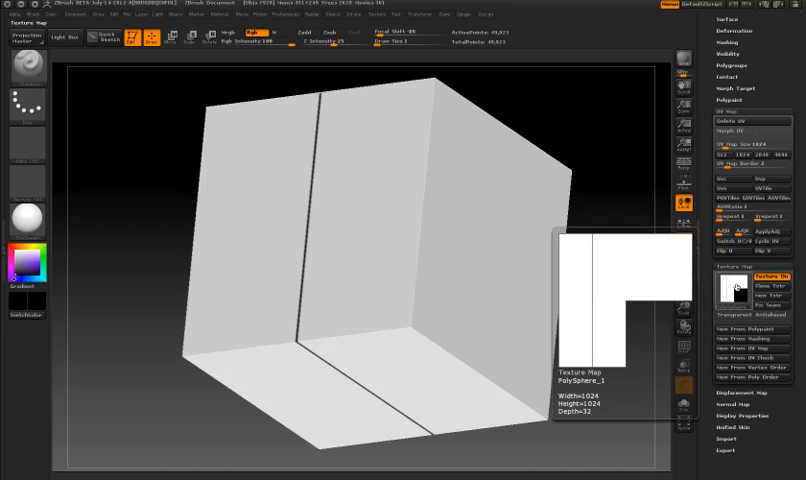
mouse_move(775, 285)
text(ShadowBoxReference)
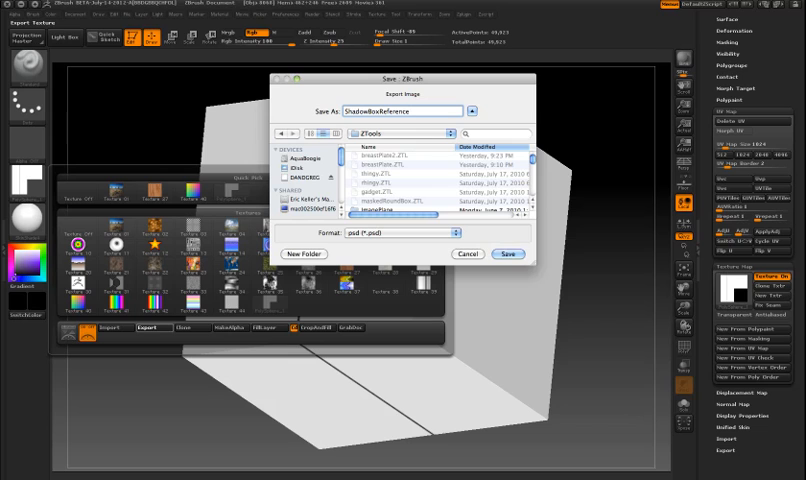
click(510, 253)
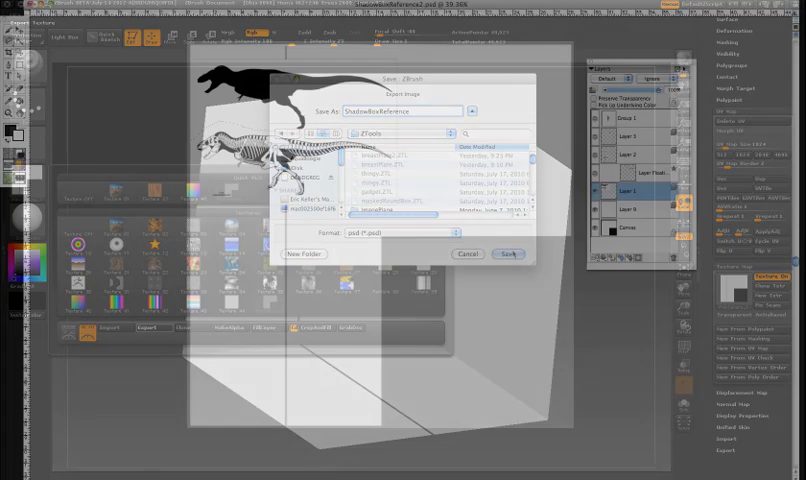
- Save the airplane template as planeReference in TIFF format
click(509, 253)
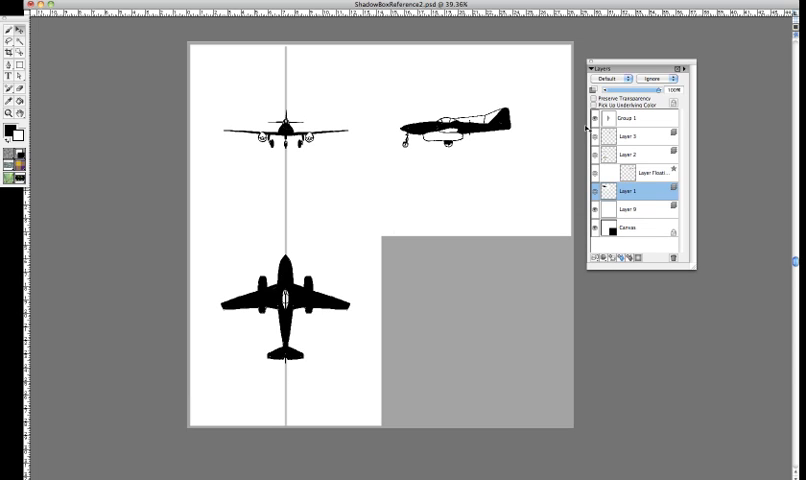
click(390, 295)
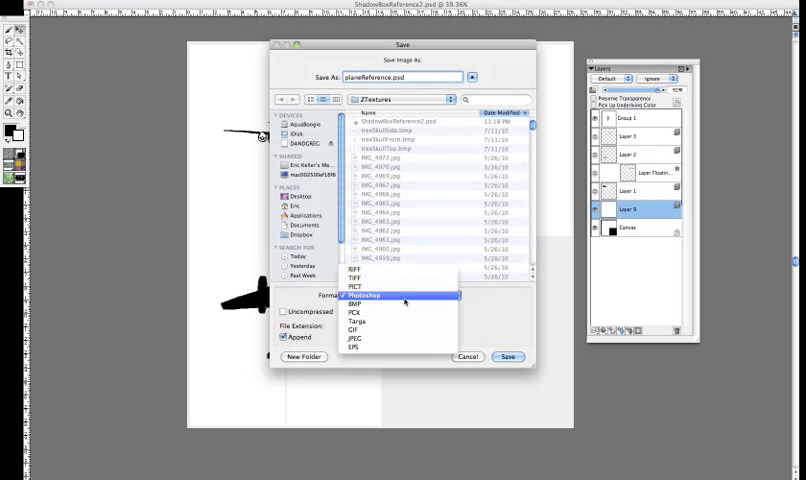
click(356, 277)
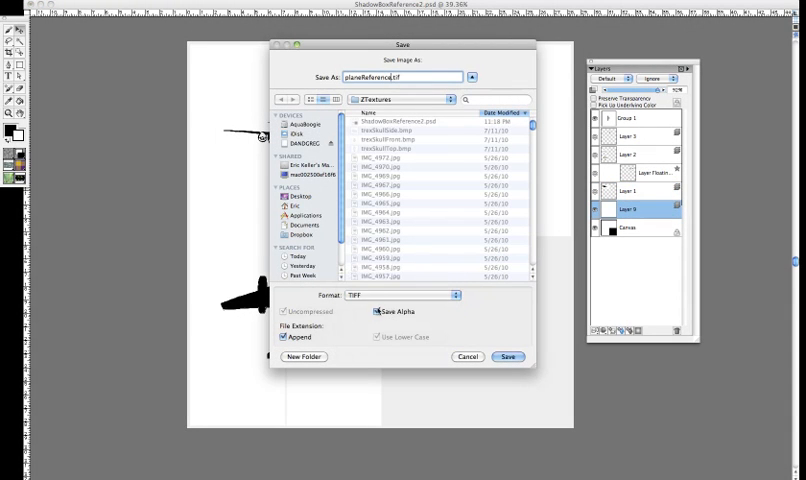